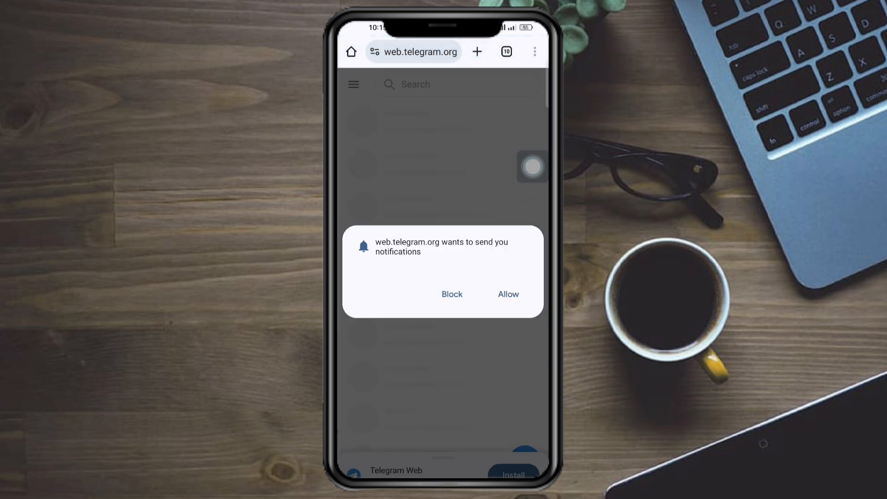
- Block the notification prompt, dismiss its warning, and open the side menu
click(508, 294)
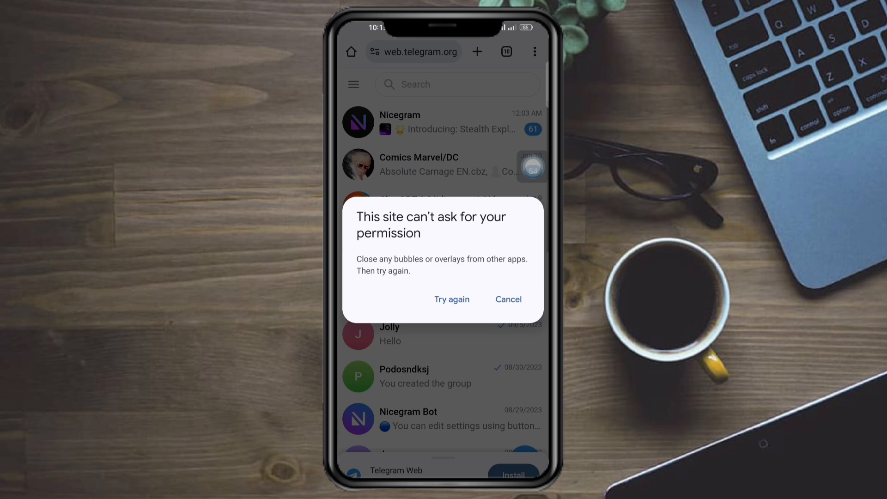
click(508, 300)
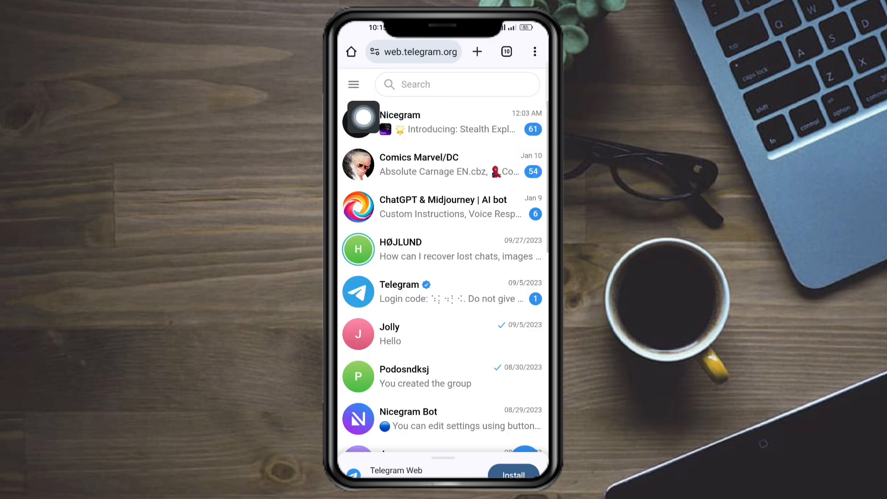
click(354, 84)
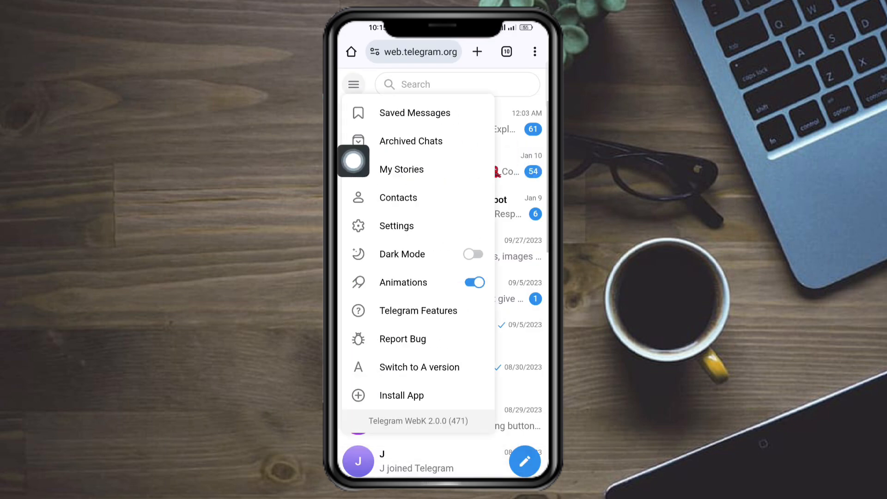
- Choose Settings from the side menu to show the profile and settings sections
click(396, 226)
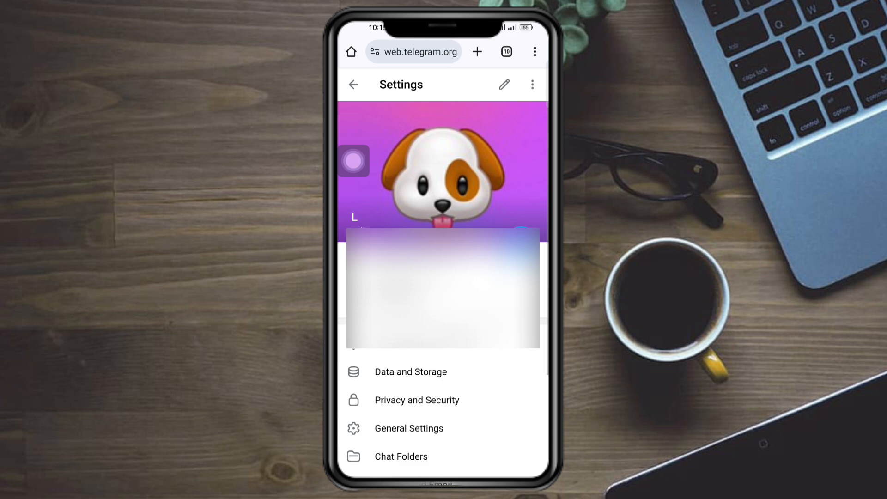
click(456, 407)
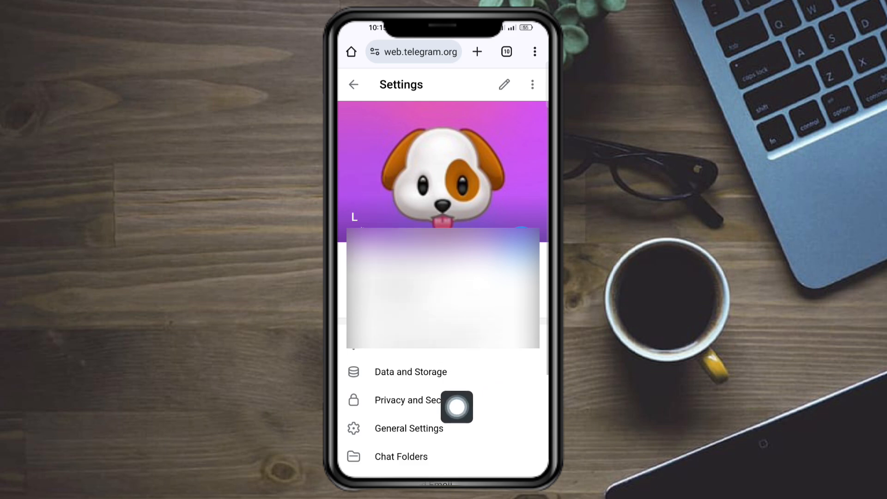
mouse_move(533, 364)
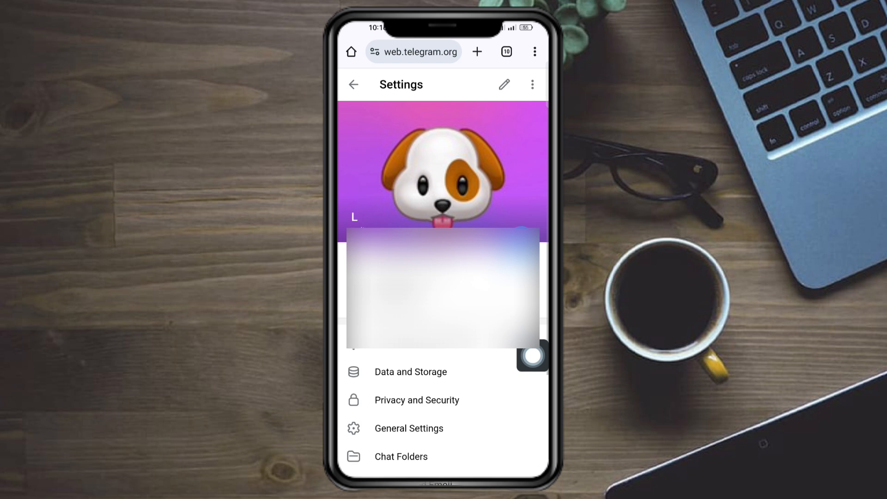
- Go to Privacy and Security and scroll down to Sensitive Content
click(418, 400)
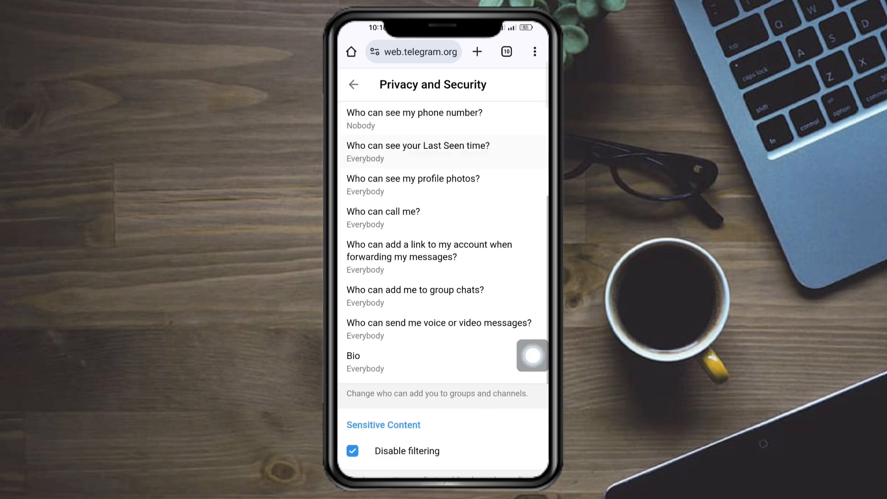
scroll(down, 3)
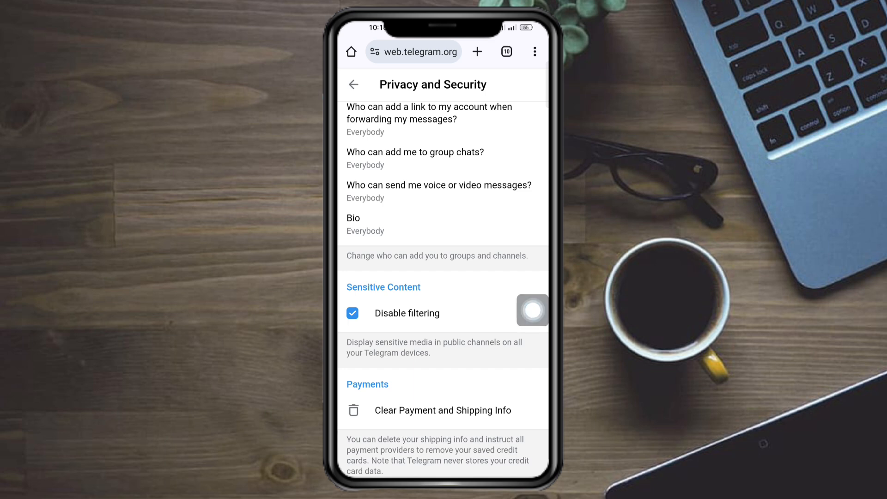
click(352, 313)
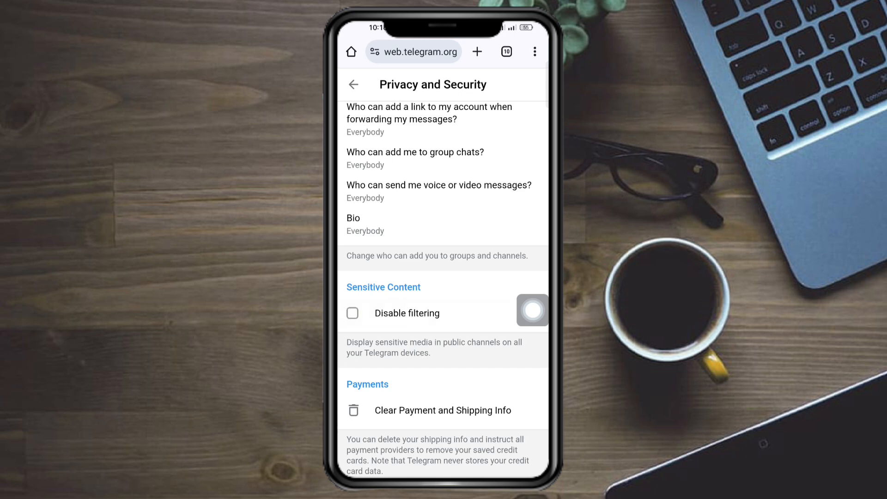
click(353, 313)
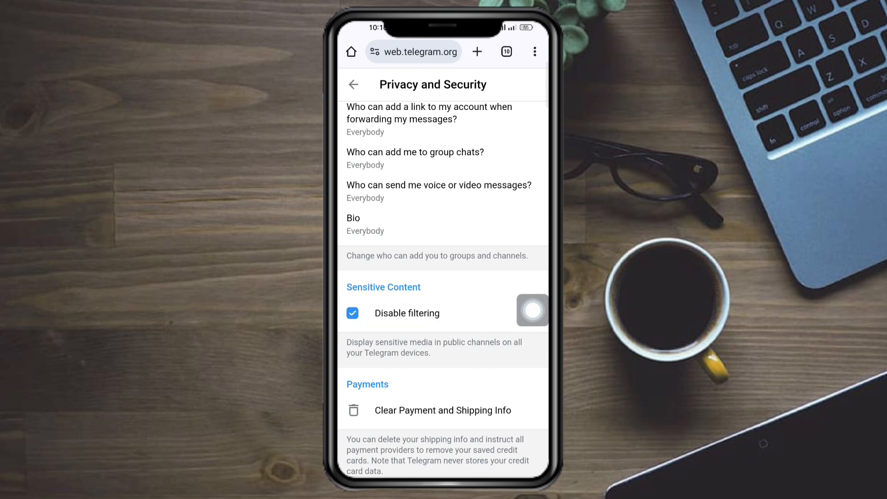